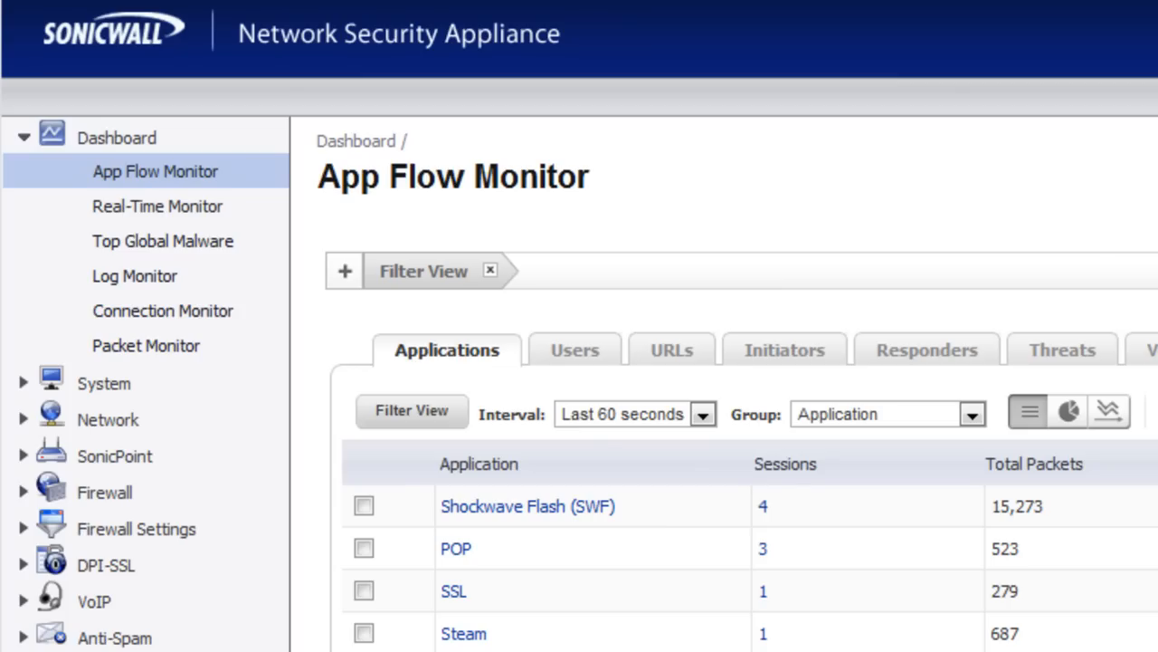
mouse_move(665, 258)
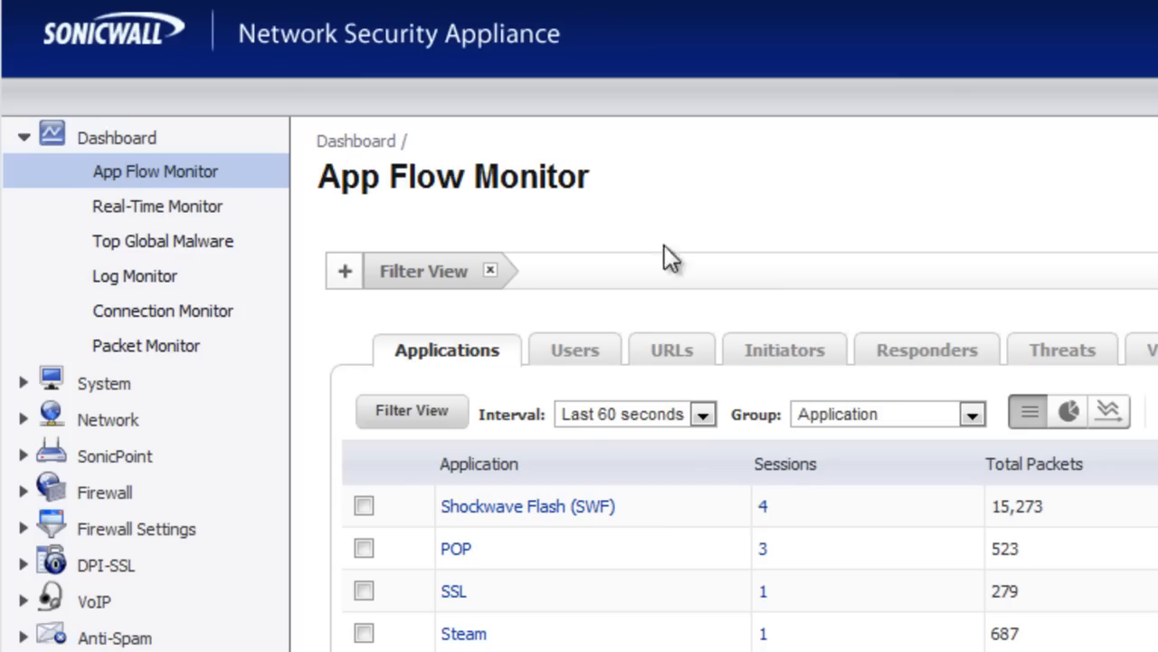
mouse_move(158, 207)
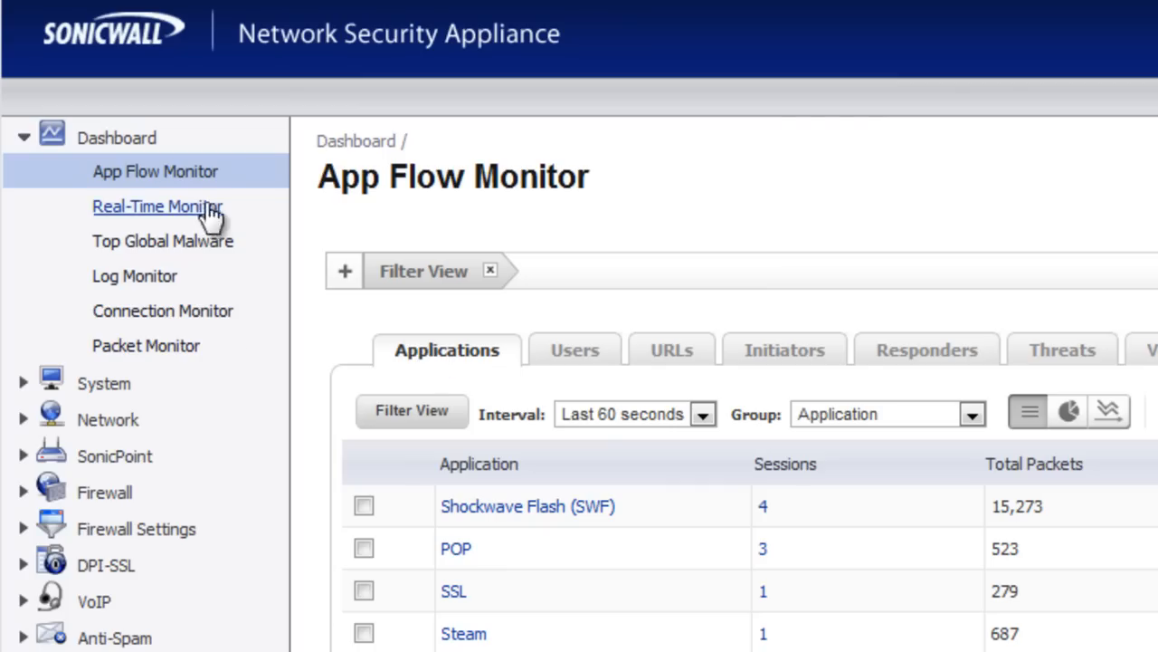
mouse_move(163, 493)
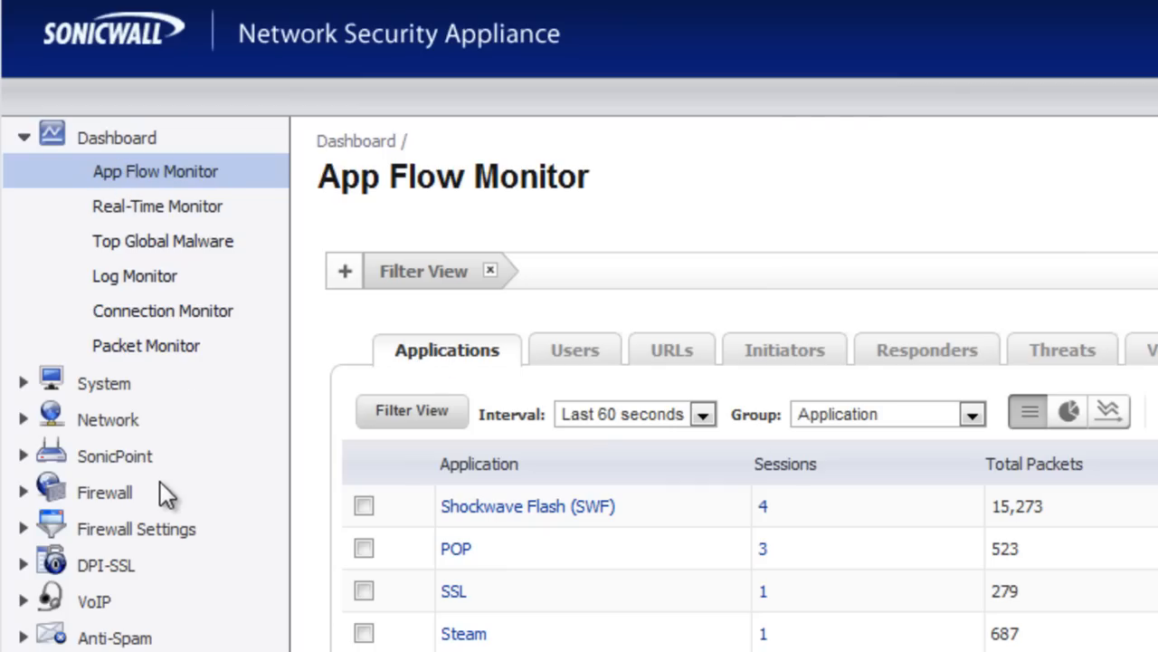
Go to the Firewall Settings Advanced page from the left navigation.
click(136, 528)
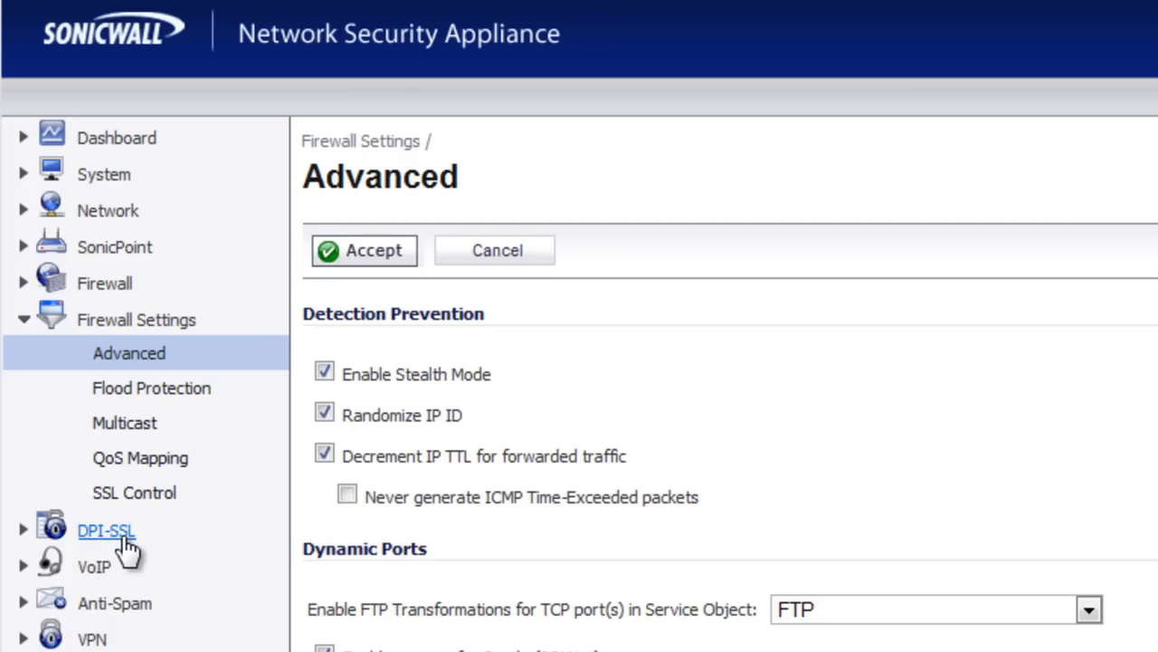
Enable strict TCP compliance (RFC 793/1122) and TCP handshake enforcement under TCP Settings.
click(151, 388)
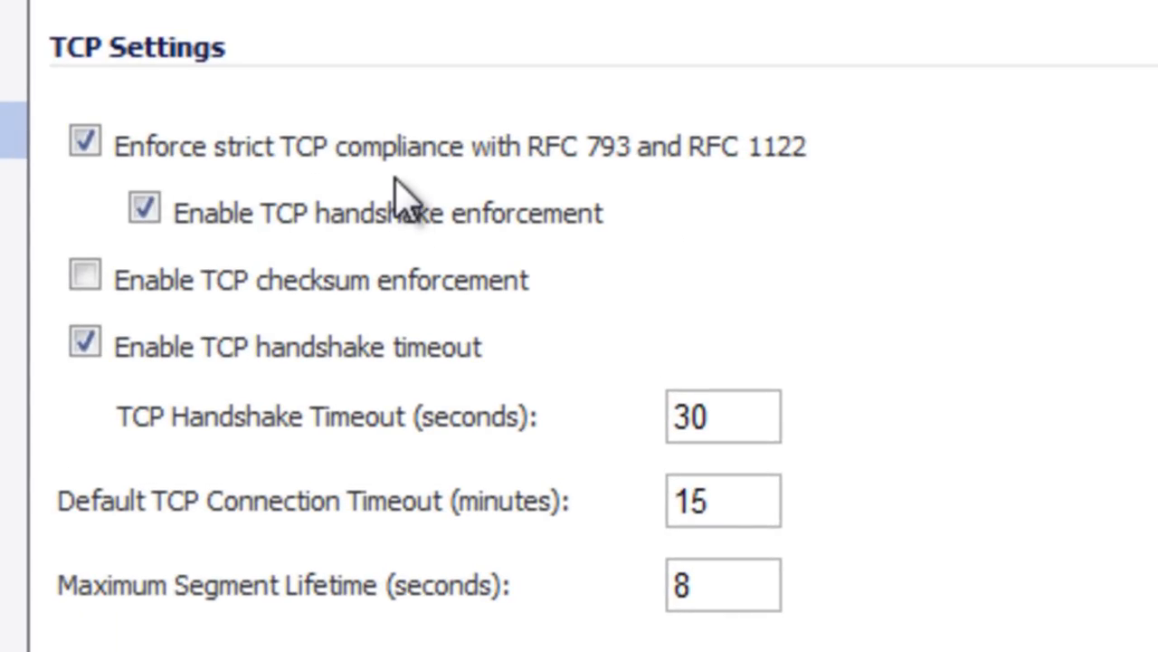
mouse_move(638, 249)
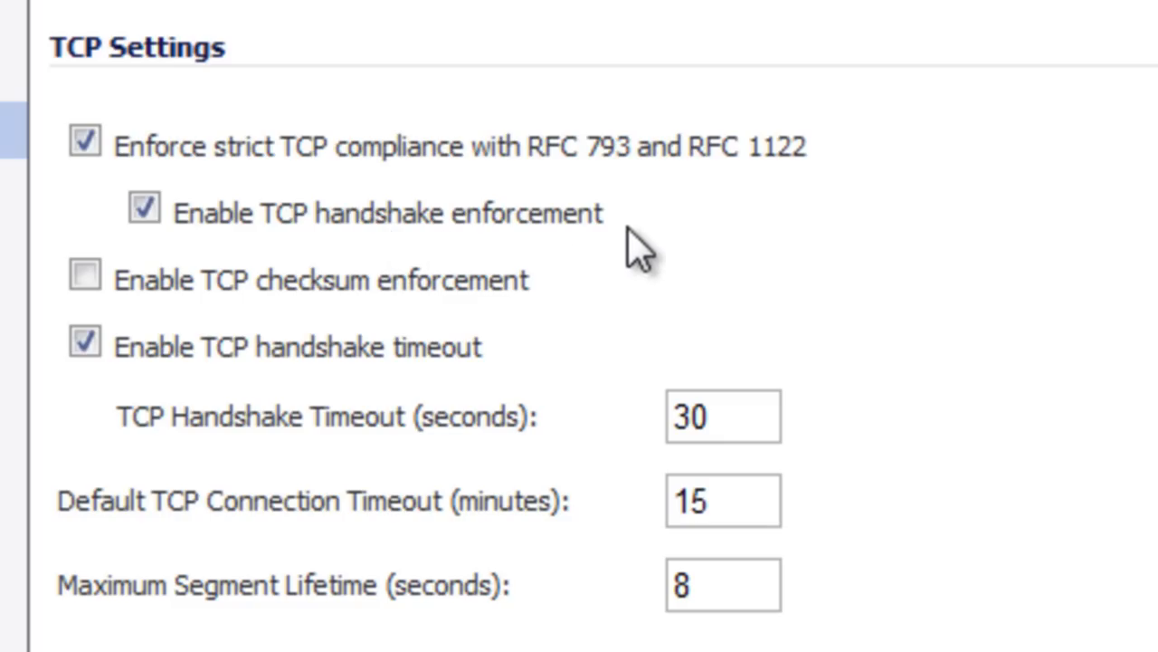